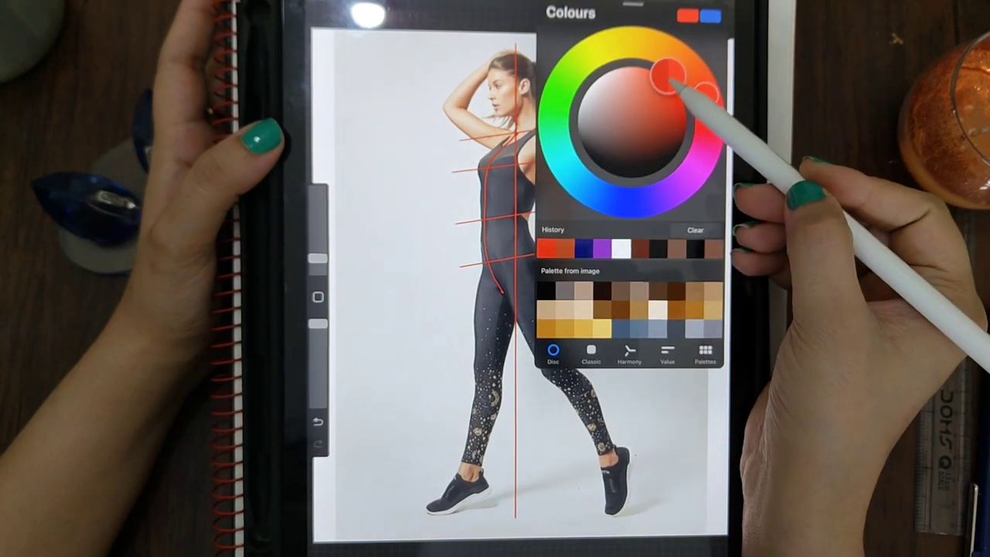
# Pick a red hue on the colour disc for marking guide lines.
pyautogui.moveTo(673, 88); pyautogui.dragTo(631, 201)
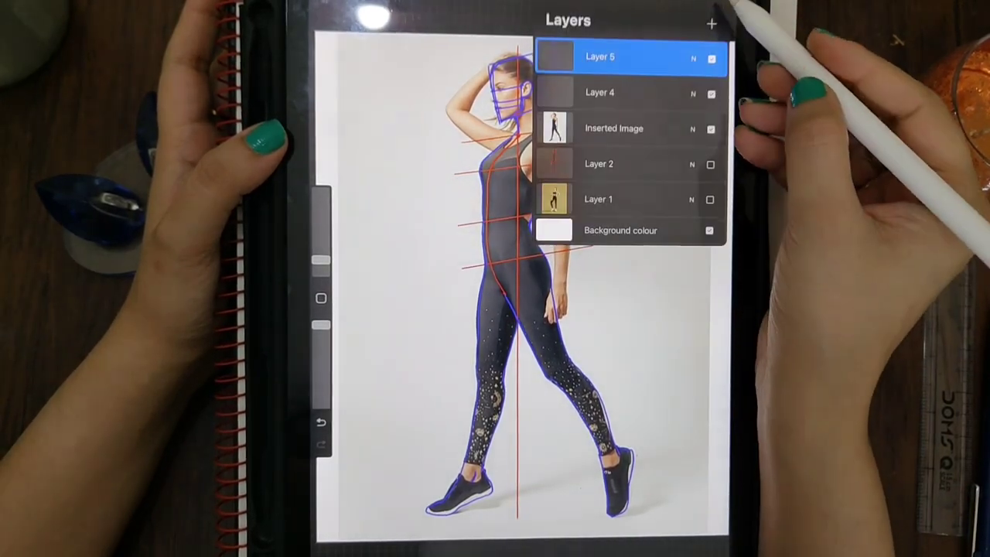
pyautogui.click(699, 19)
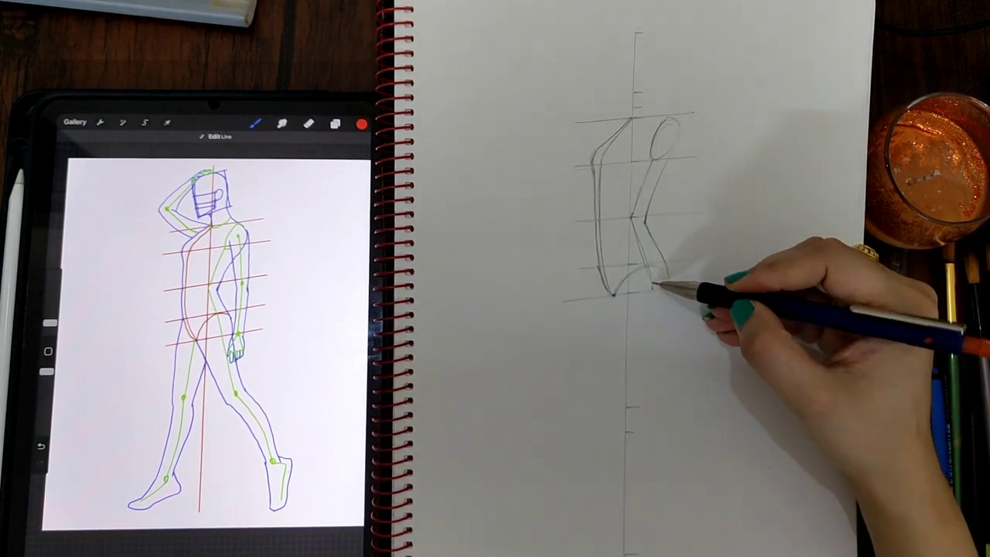
pyautogui.moveTo(658, 433)
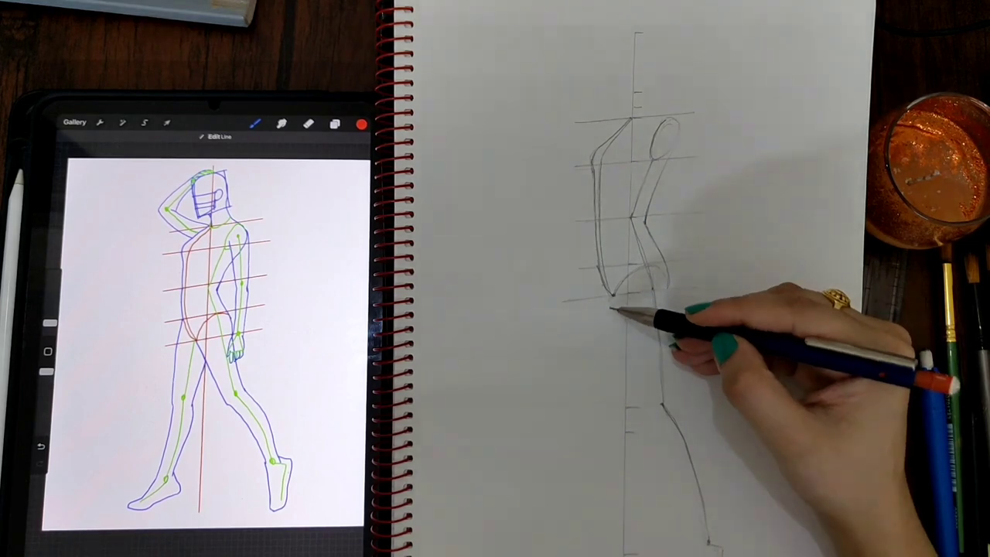
pyautogui.moveTo(642, 418)
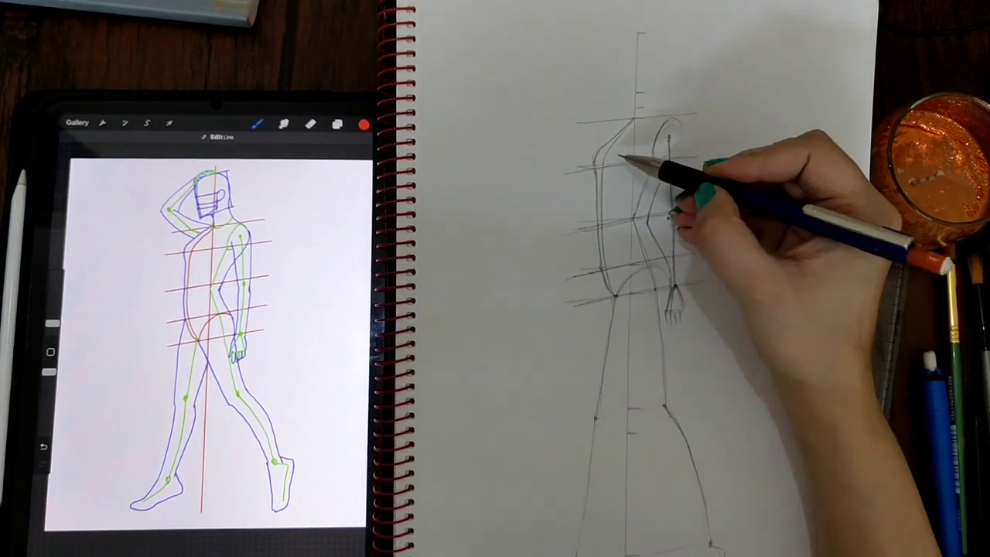
pyautogui.moveTo(649, 163)
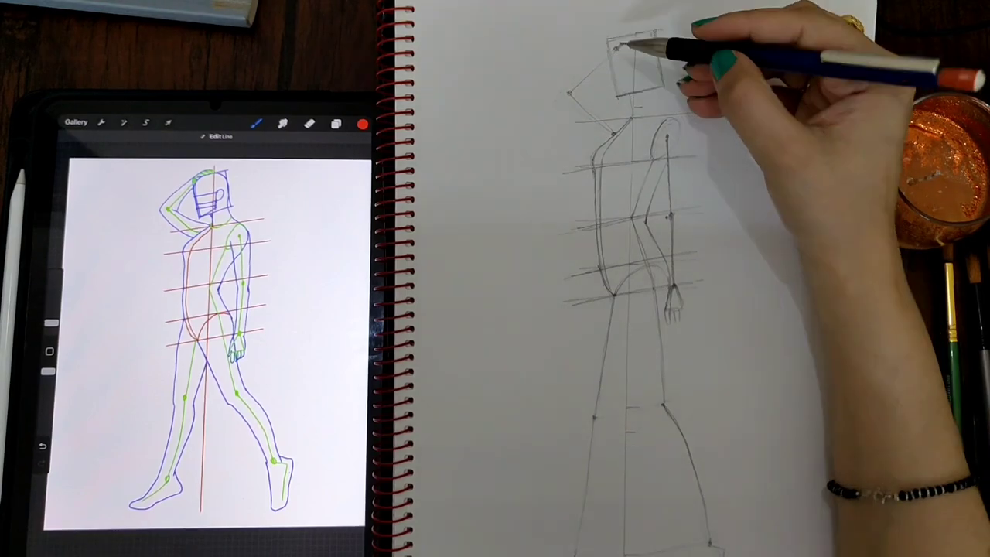
pyautogui.moveTo(634, 93)
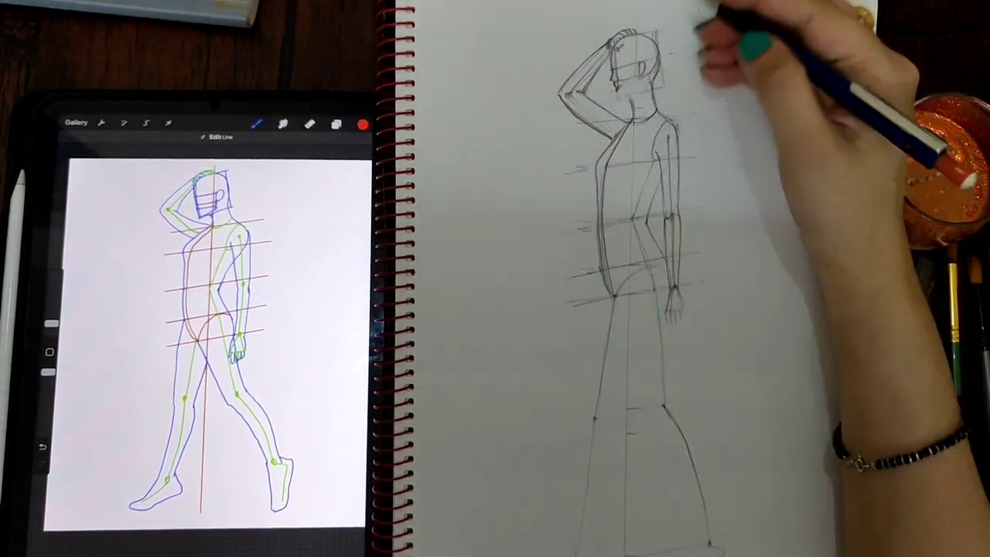
pyautogui.moveTo(658, 93)
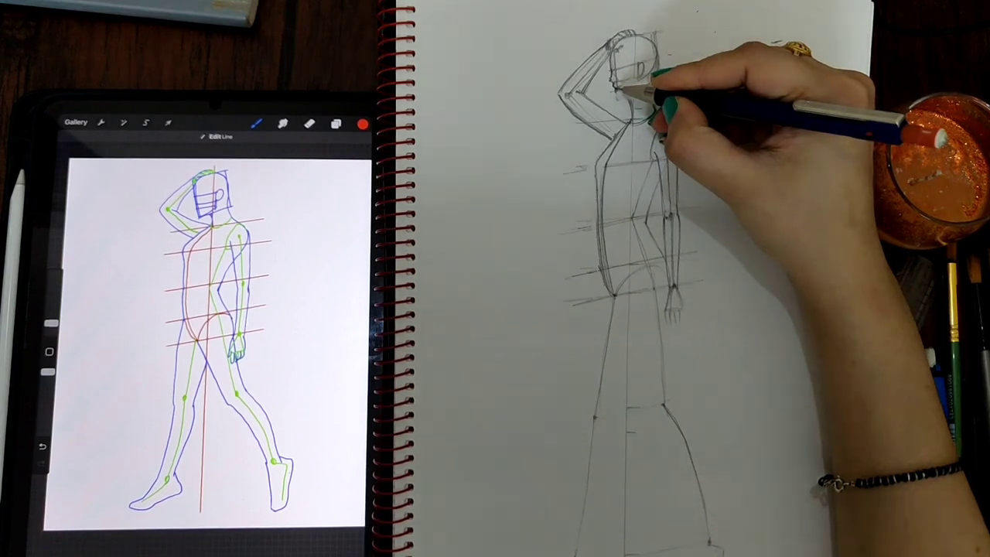